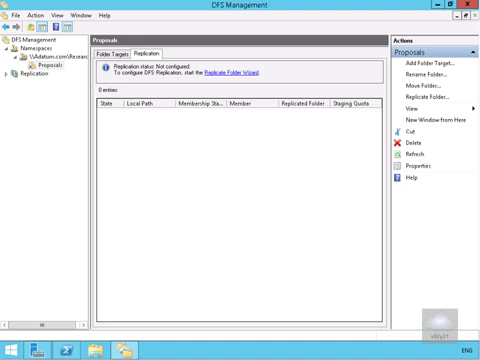
Show the context menu of the Proposals folder under the namespace
right_click(40, 64)
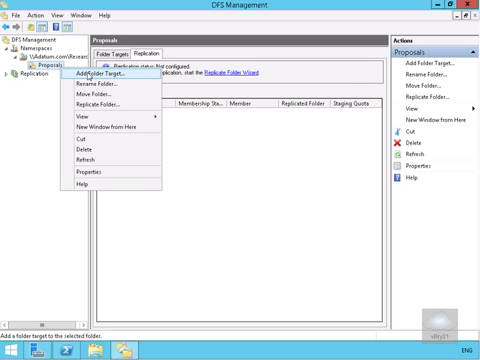
Add folder target \\LON-SVR4\Proposal_docs to Proposals, with the new share at c:\Proposal_docs
left_click(100, 72)
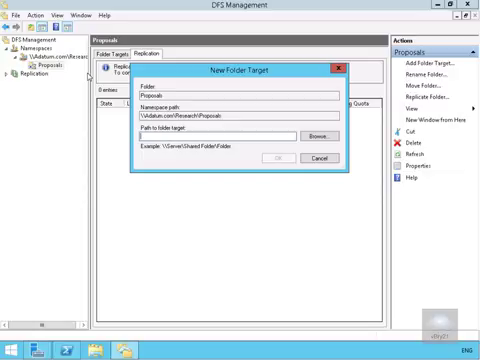
type("\\\\LON-SVR4\\Proposal_docs")
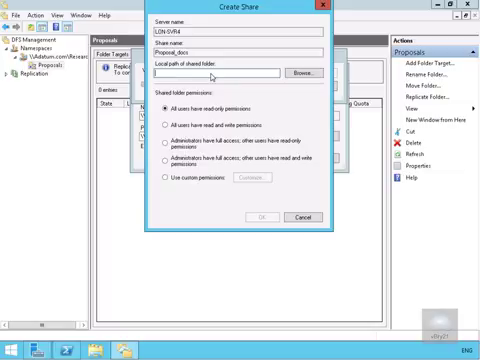
type("c:\\Proposal_docs")
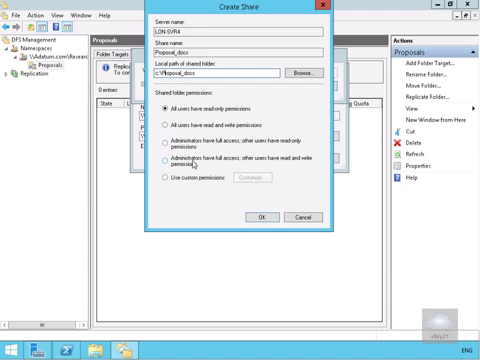
Confirm the Proposal_docs share and create the missing folder on LON-SVR4
left_click(172, 162)
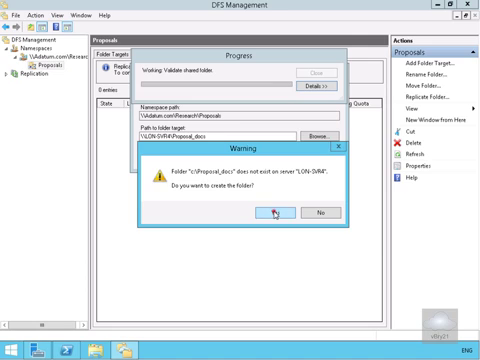
left_click(276, 212)
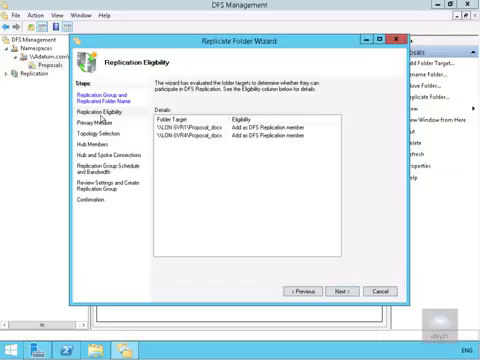
mouse_move(94, 128)
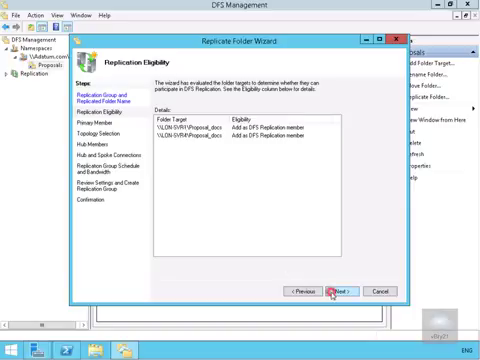
Advance past the eligibility check and choose LON-SVR1 as the primary member
left_click(344, 292)
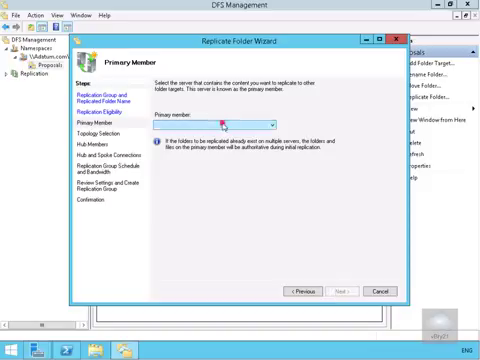
left_click(292, 120)
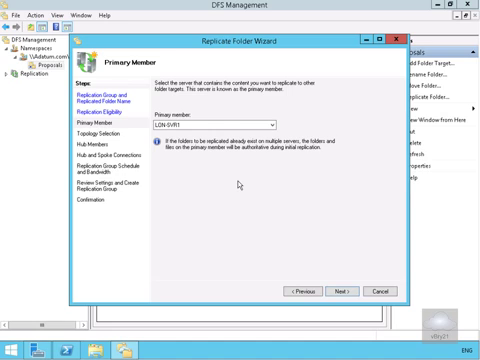
mouse_move(324, 280)
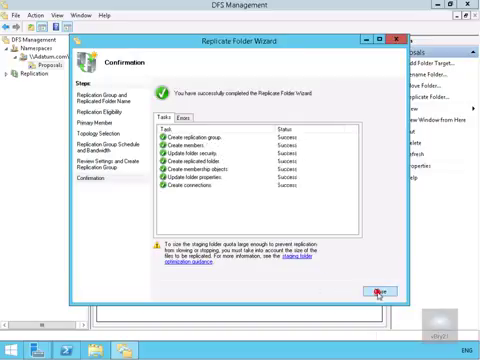
Close the finished Replicate Folder Wizard after all tasks report success
left_click(378, 292)
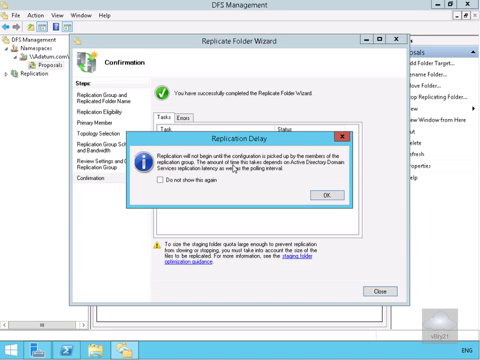
mouse_move(240, 180)
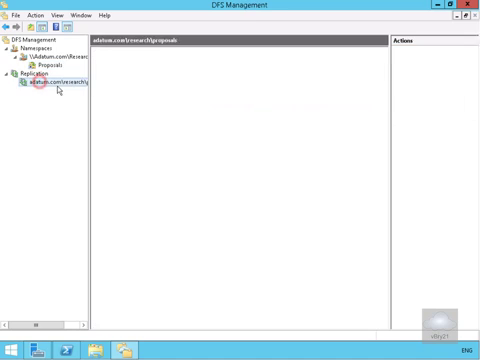
View the Proposals replication group's memberships with both servers enabled, then its delegation permissions
left_click(50, 88)
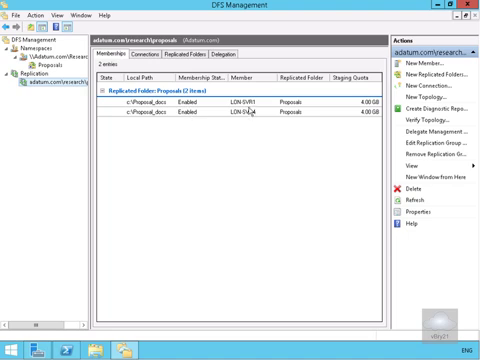
mouse_move(312, 112)
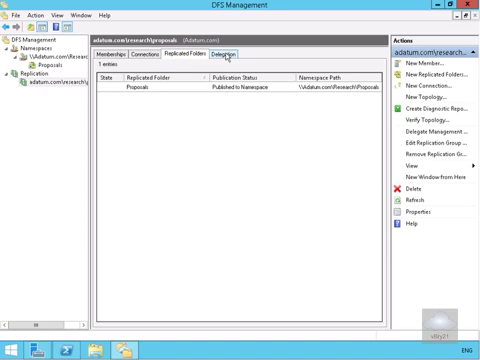
left_click(220, 56)
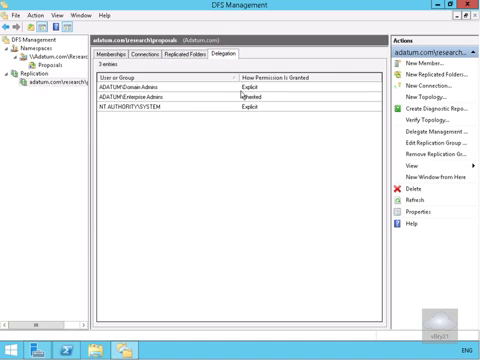